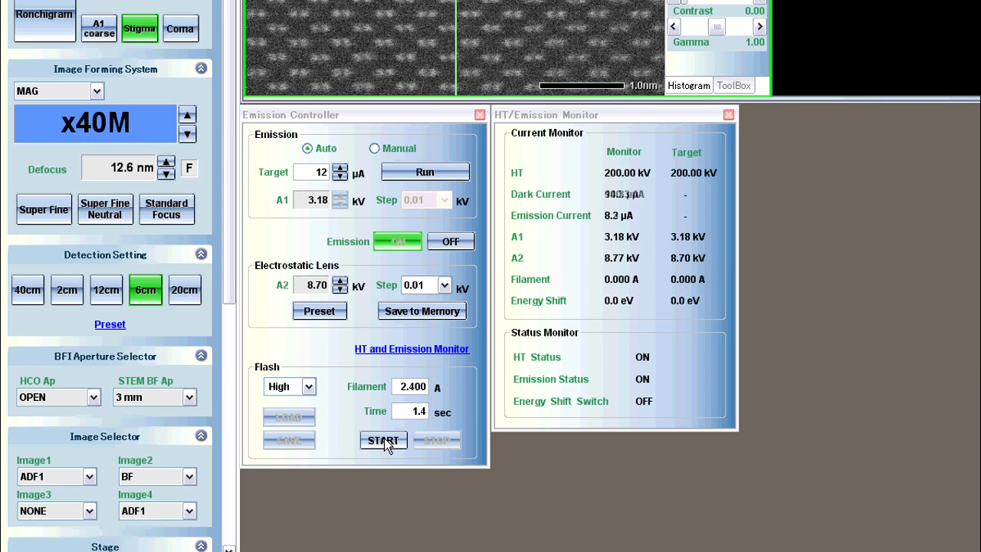
# Start the high-level tip flash at 2.400 A for 1.4 s and confirm the prompt.
pyautogui.click(383, 439)
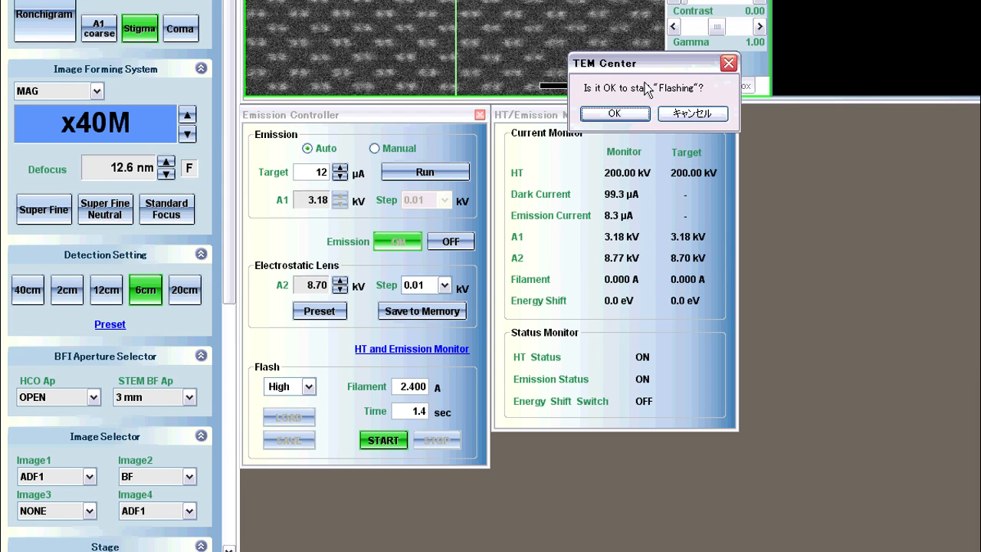
pyautogui.click(613, 114)
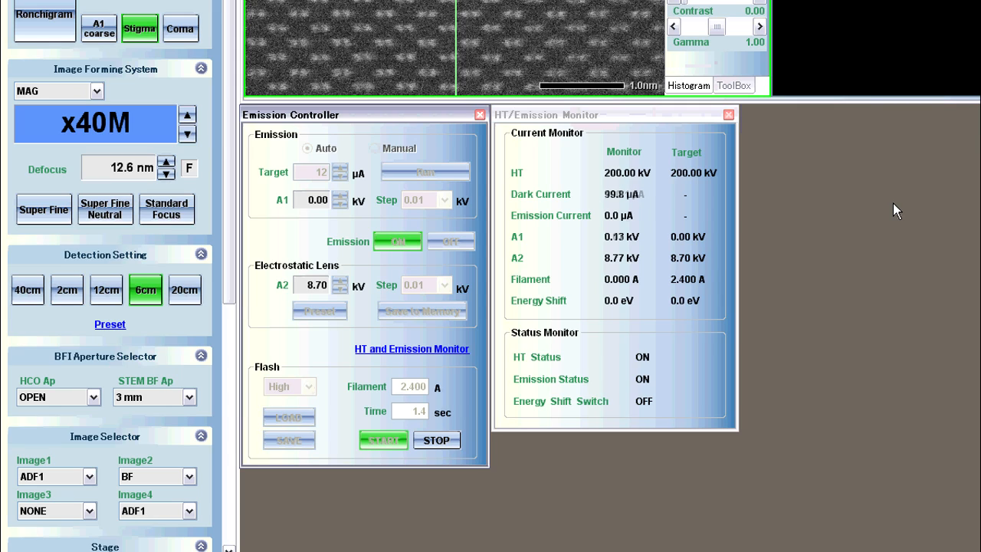
# Acknowledge flash completion and run Auto emission to ramp A1 back toward 12 µA.
pyautogui.click(307, 147)
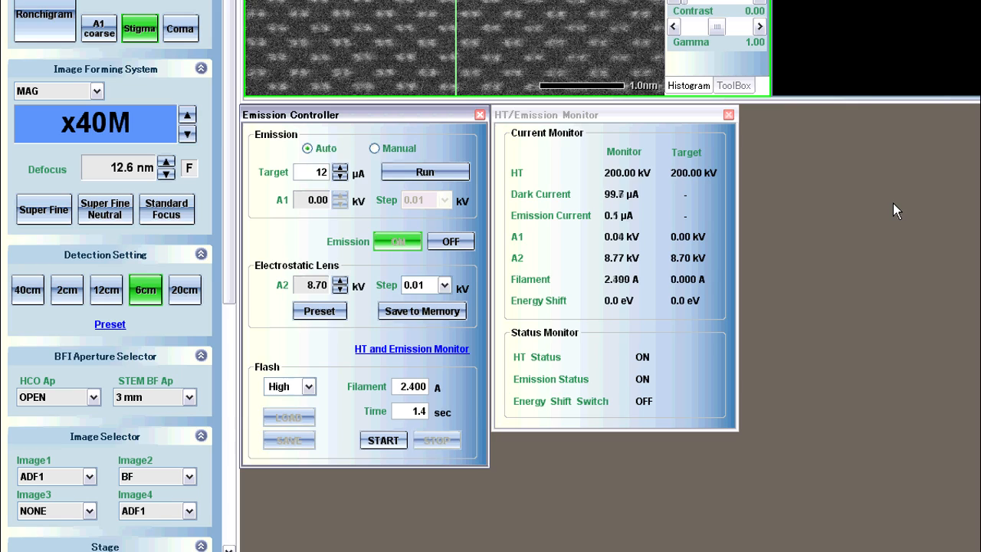
pyautogui.click(424, 172)
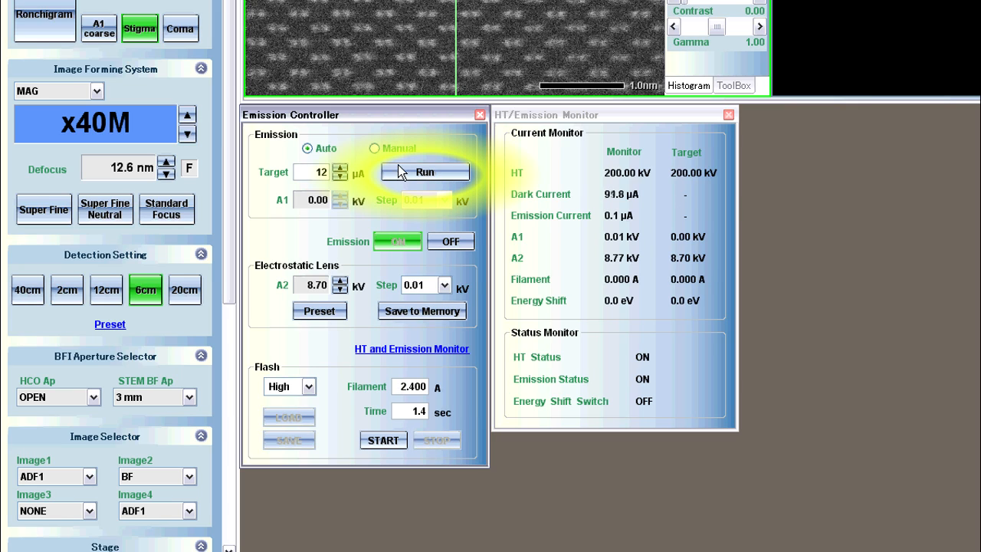
pyautogui.click(424, 172)
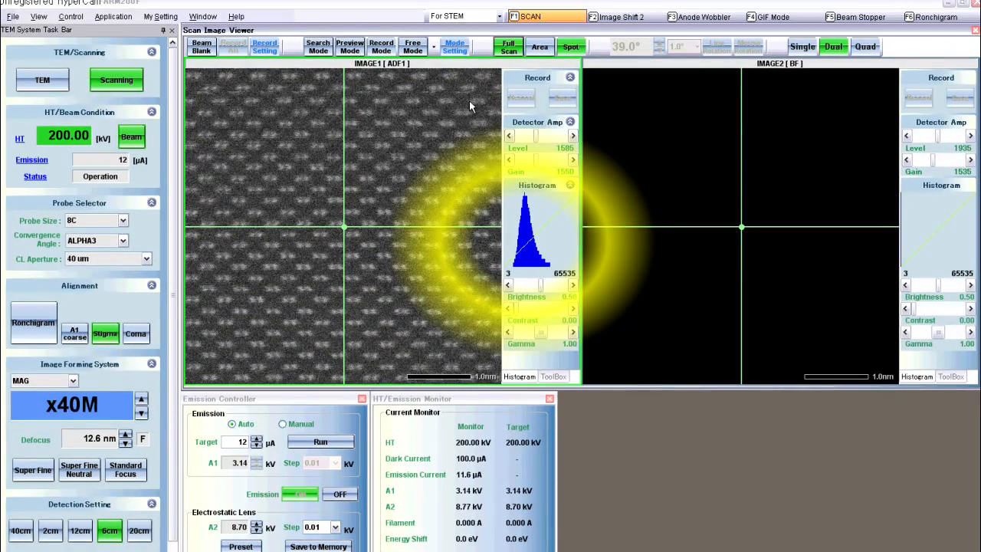
# Record an ADF1 frame of the atomic lattice in the Scan Image Viewer.
pyautogui.click(232, 46)
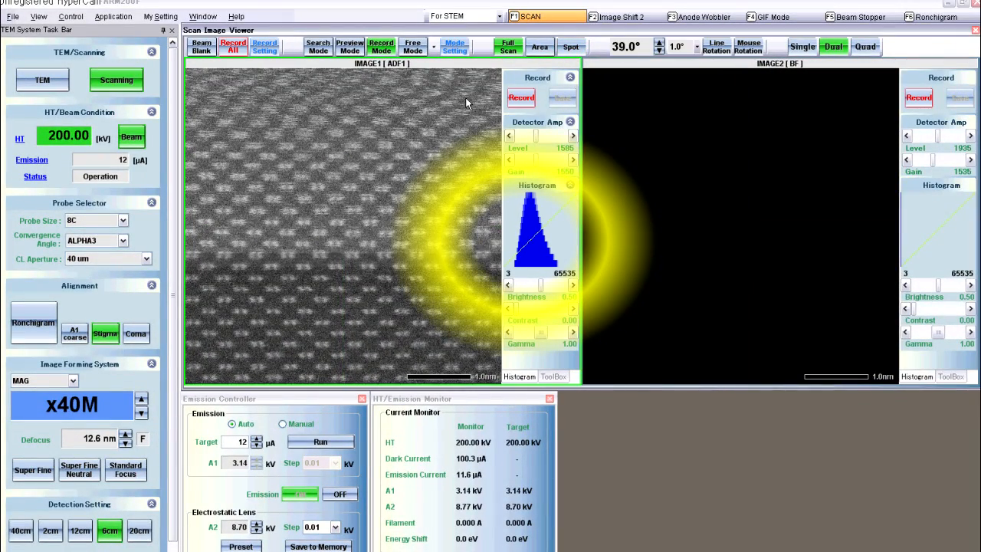